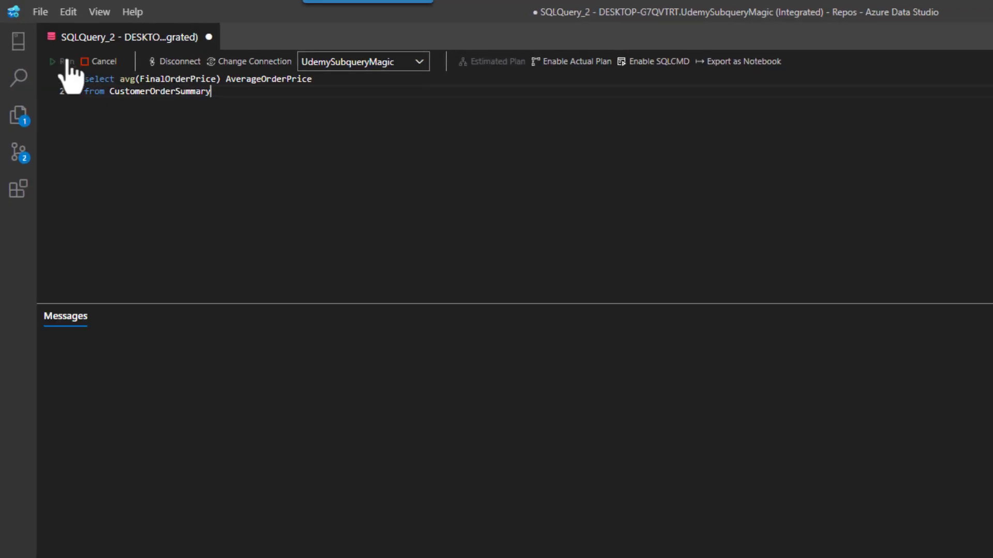
# Run the avg(FinalOrderPrice) query, returning 25.279673913043474 as AverageOrderPrice.
pyautogui.click(64, 61)
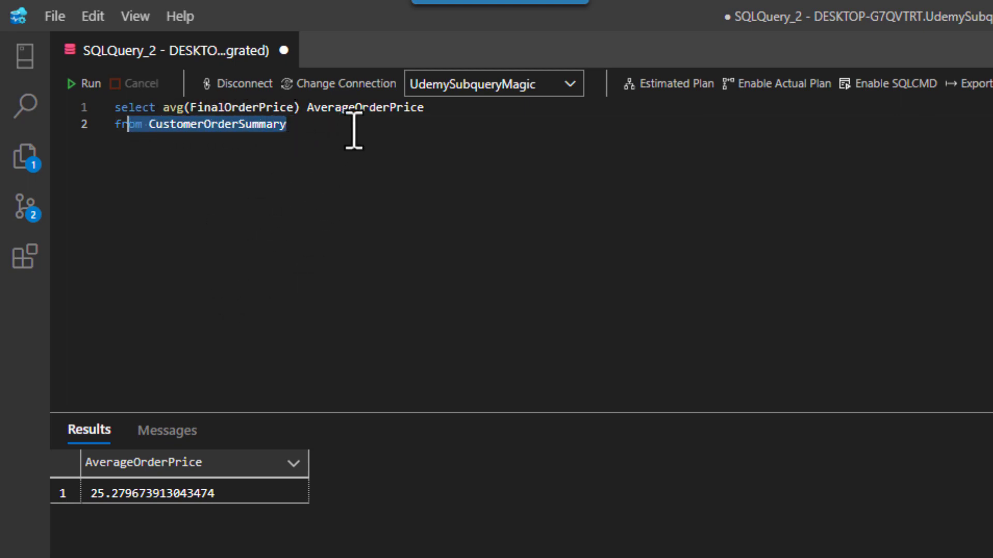
pyautogui.moveTo(354, 163)
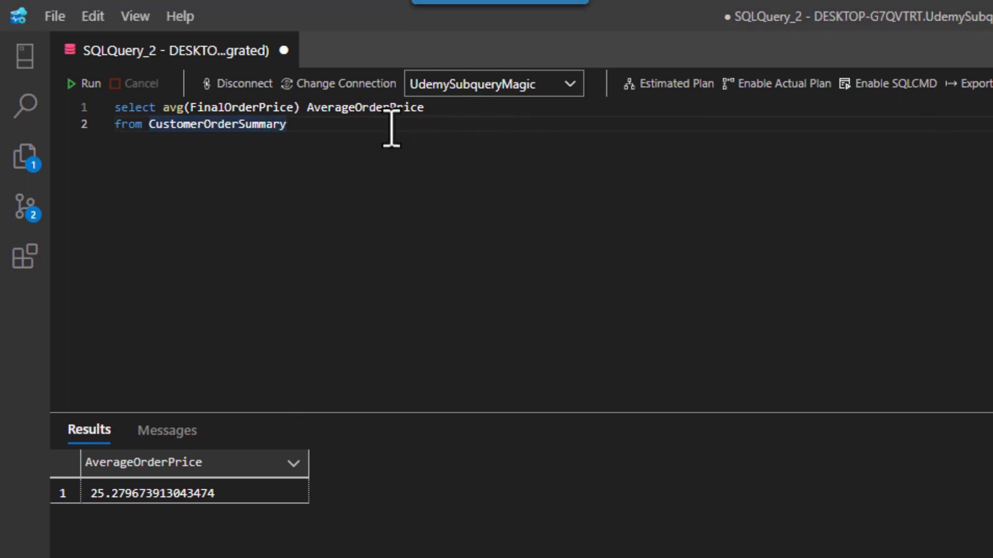
# Add the grouped CustomerID/LastName average query with HAVING and ORDER BY, listing 16 customers.
pyautogui.press('Enter')
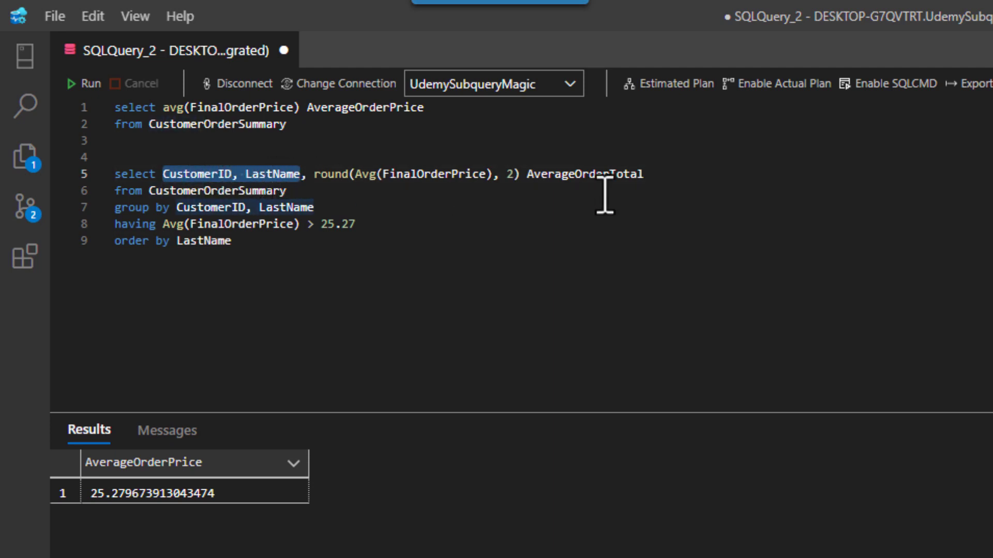
pyautogui.moveTo(665, 179)
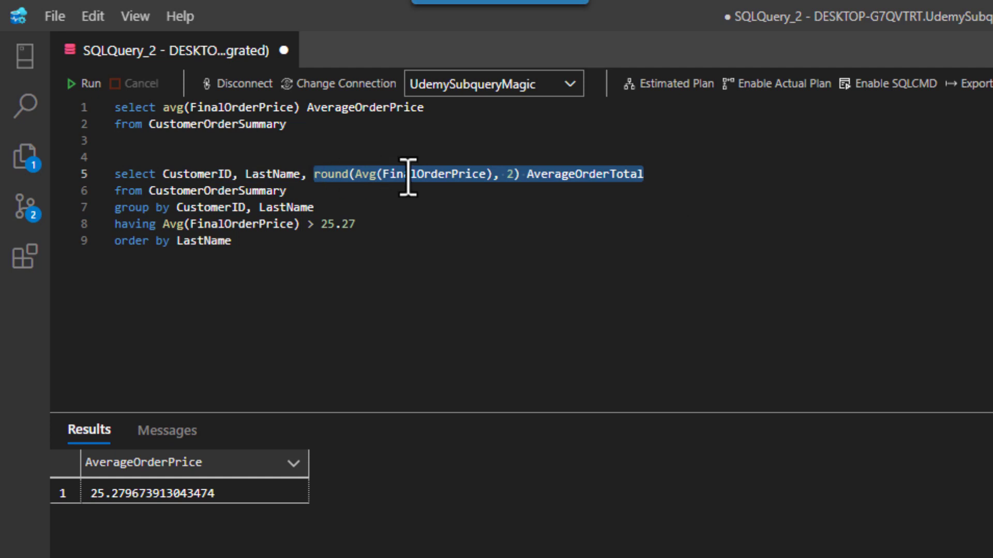
pyautogui.moveTo(400, 174)
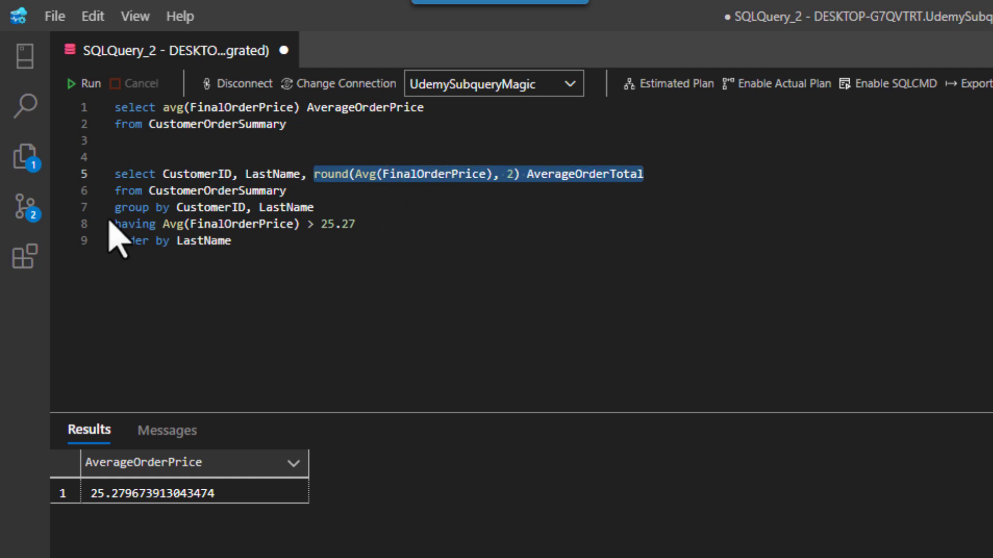
pyautogui.click(117, 224)
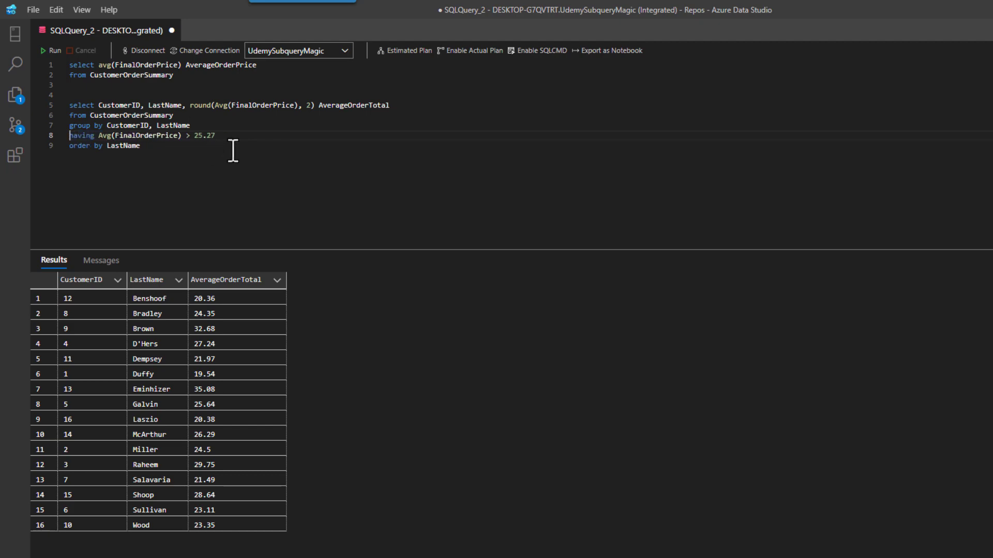
# Run the grouped query filtered above 25.27 for seven customers, then select the first query.
pyautogui.moveTo(69, 115); pyautogui.dragTo(141, 146)
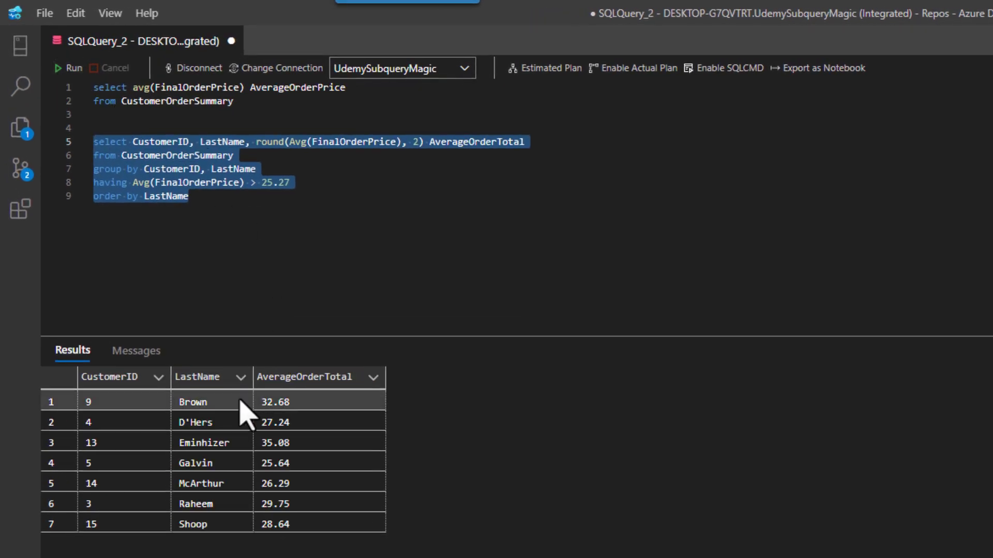
pyautogui.moveTo(193, 401); pyautogui.dragTo(193, 523)
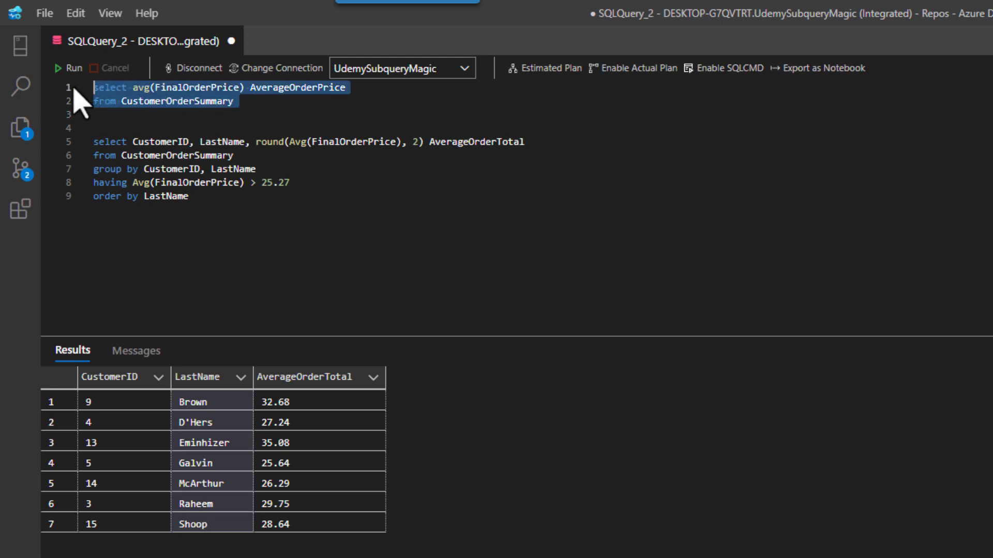
pyautogui.moveTo(275, 126)
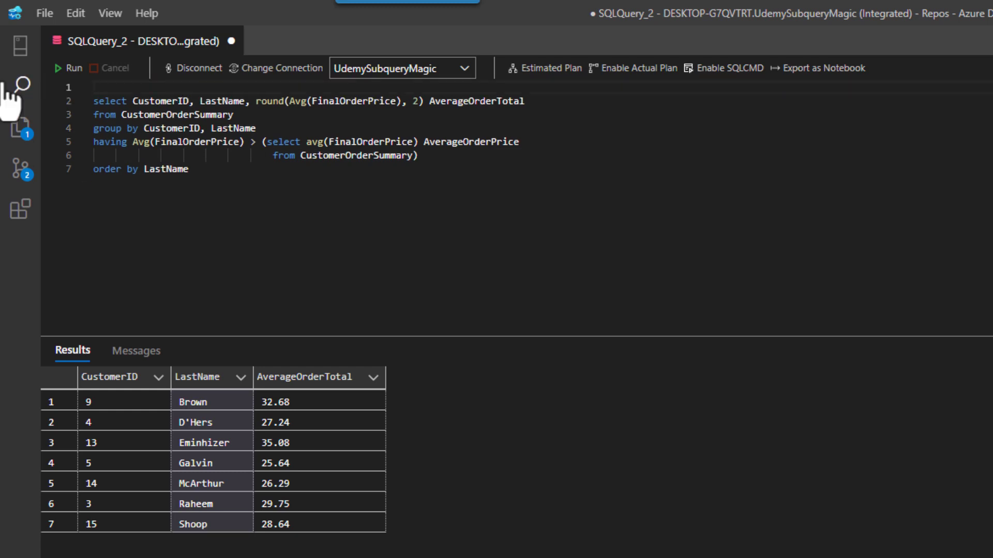
pyautogui.moveTo(446, 169)
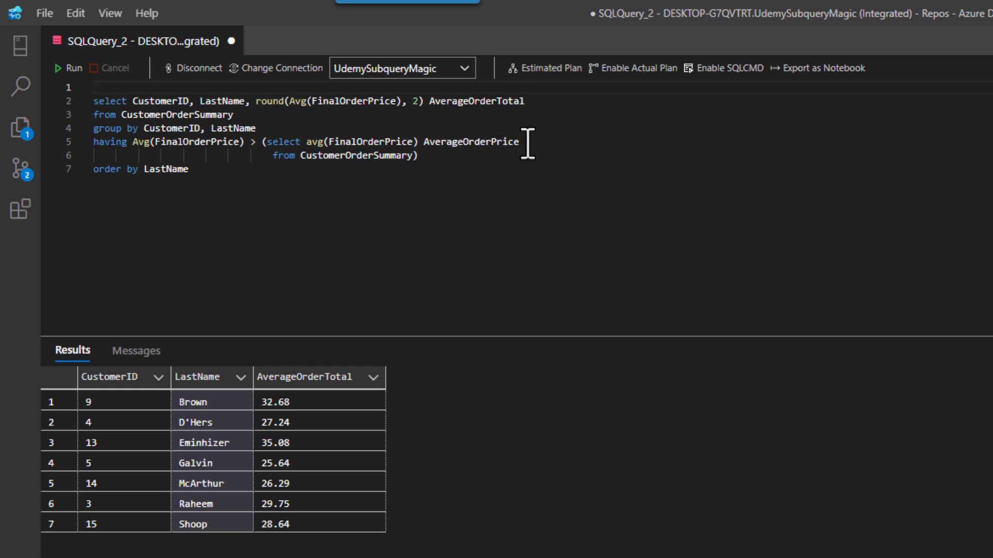
# Remove the AverageOrderPrice alias from the average subquery now inside the HAVING clause.
pyautogui.doubleClick(472, 142)
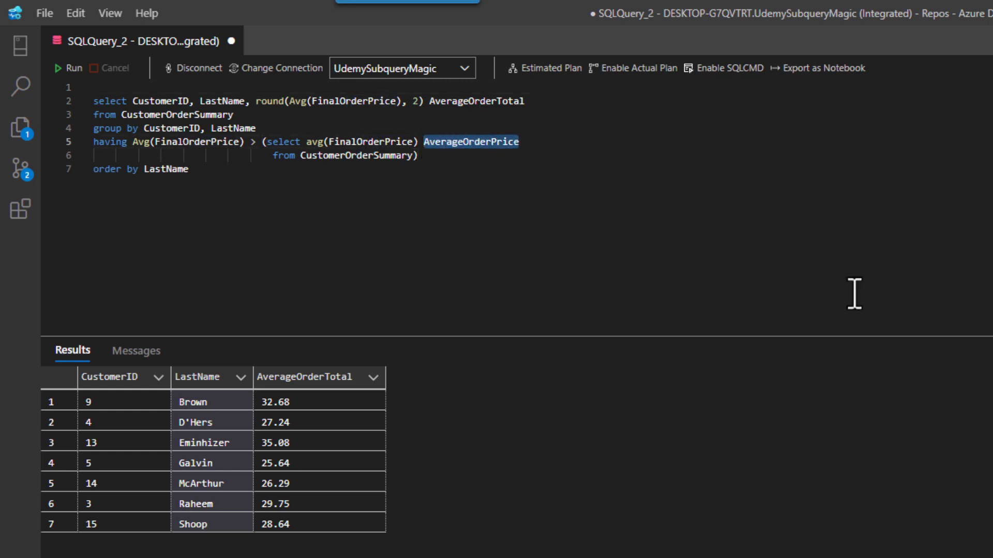
pyautogui.press('Delete')
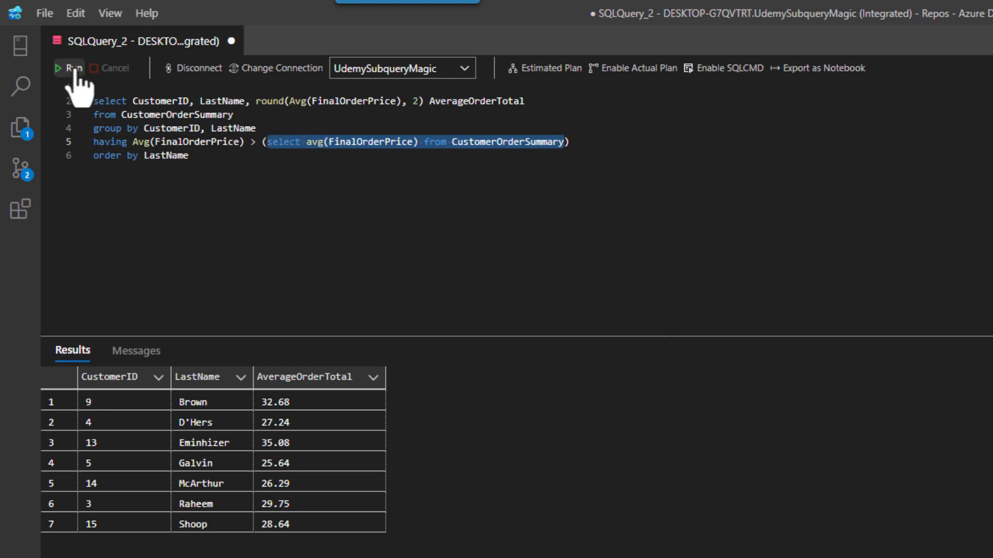
# Run just the inner subquery, returning 25.279673913043474, and reselect it in the HAVING clause.
pyautogui.click(71, 69)
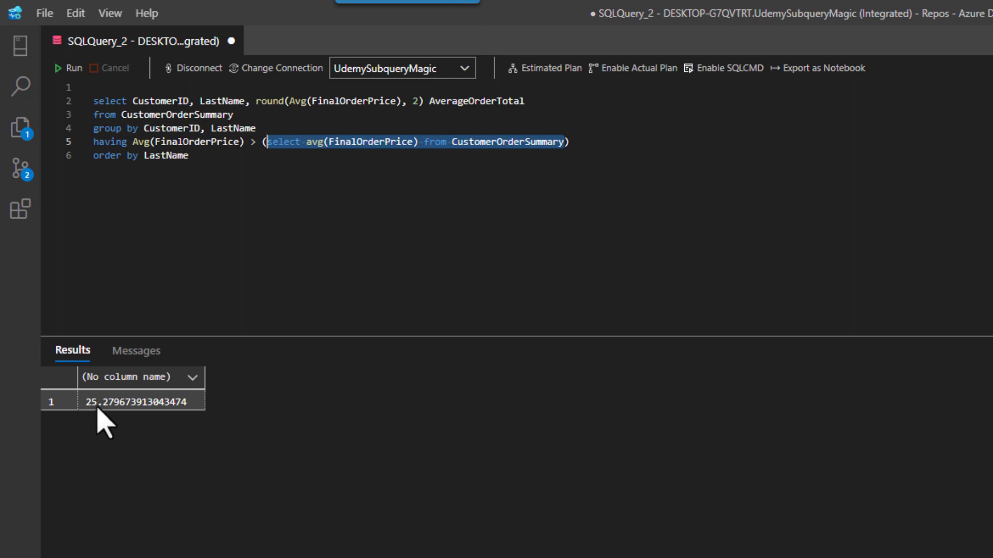
pyautogui.moveTo(348, 171)
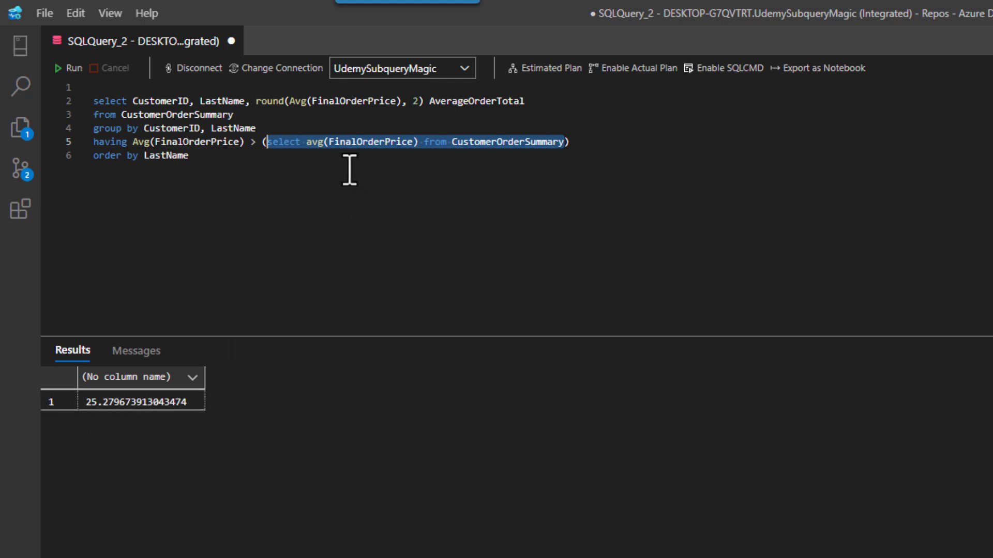
pyautogui.click(235, 155)
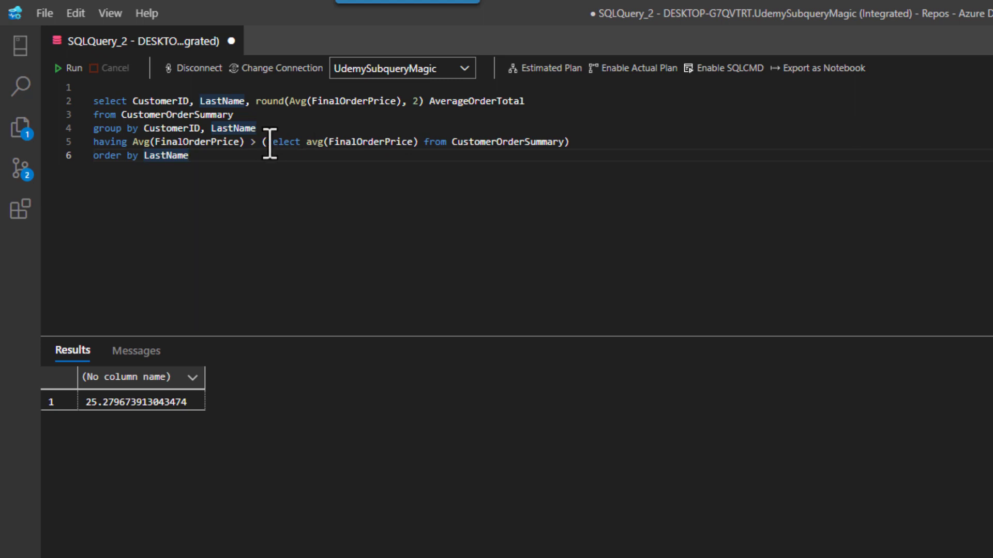
pyautogui.moveTo(269, 142); pyautogui.dragTo(554, 142)
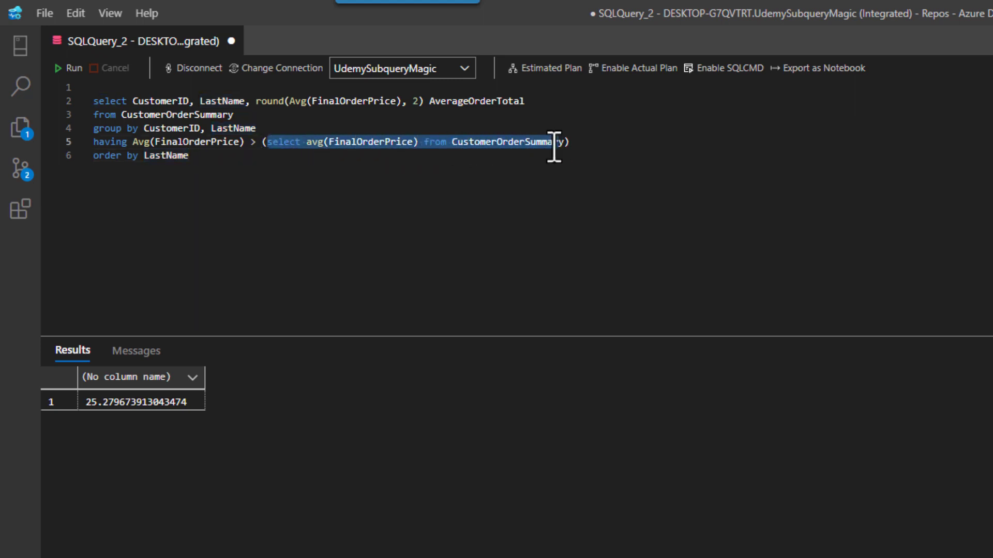
pyautogui.moveTo(223, 156)
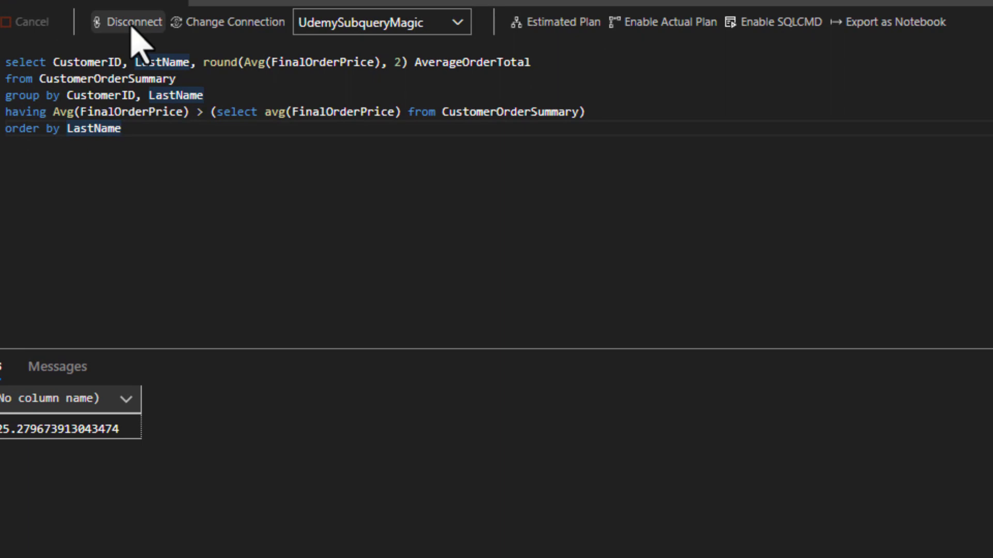
# Run the query without avg() in the subquery, hitting the 'Subquery returned more than 1 value' error.
pyautogui.click(127, 22)
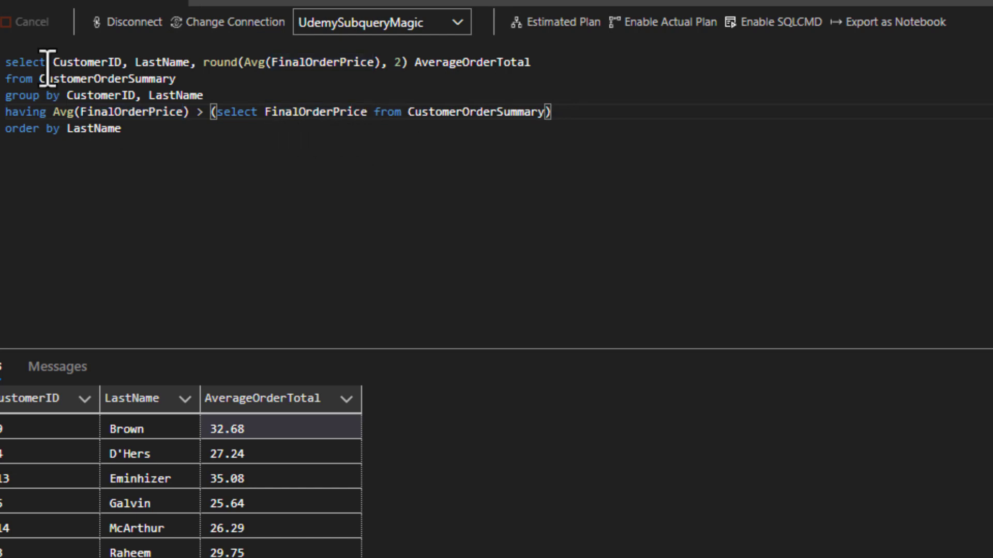
pyautogui.press('F5')
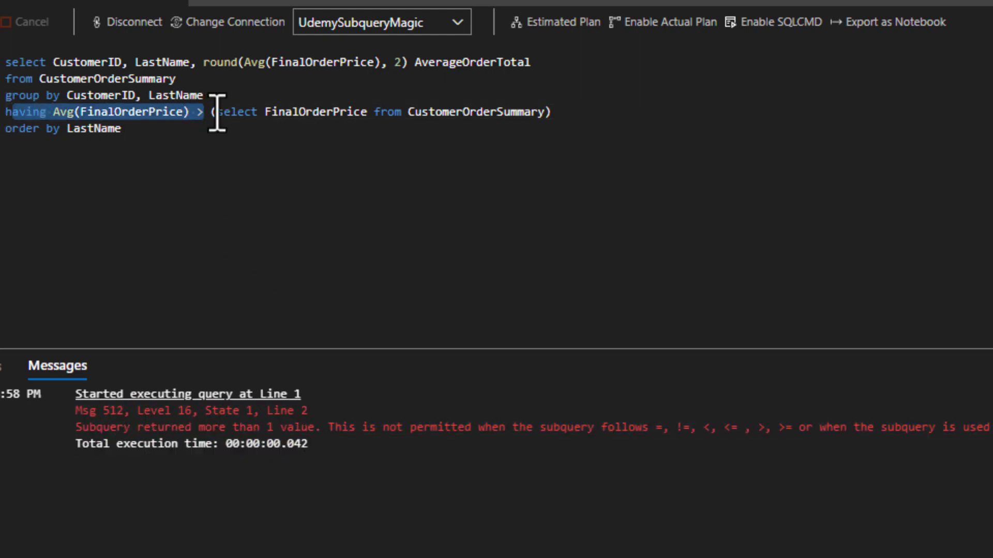
pyautogui.moveTo(212, 111); pyautogui.dragTo(545, 112)
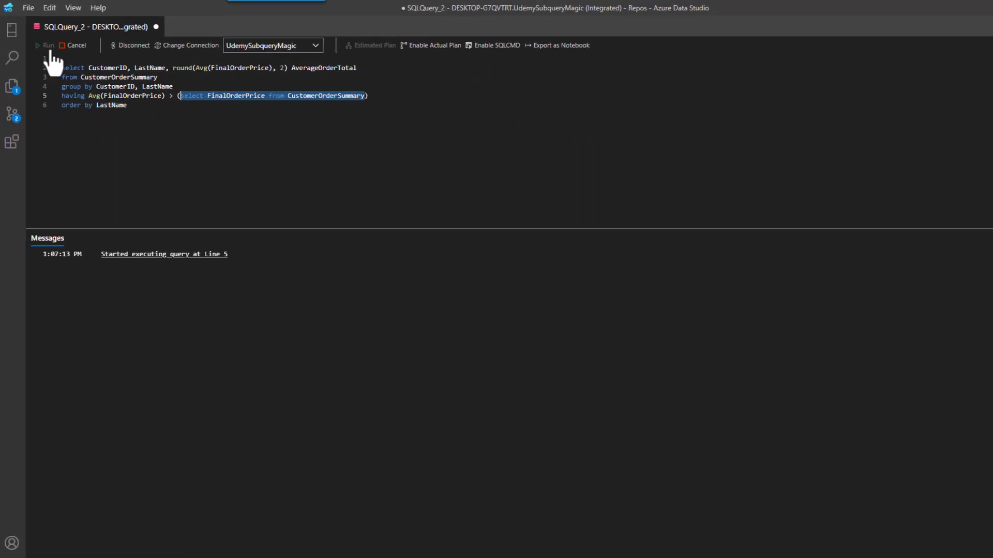
# Restore avg() so seven customers return, then hard-code 27.28 in the HAVING clause.
pyautogui.click(47, 44)
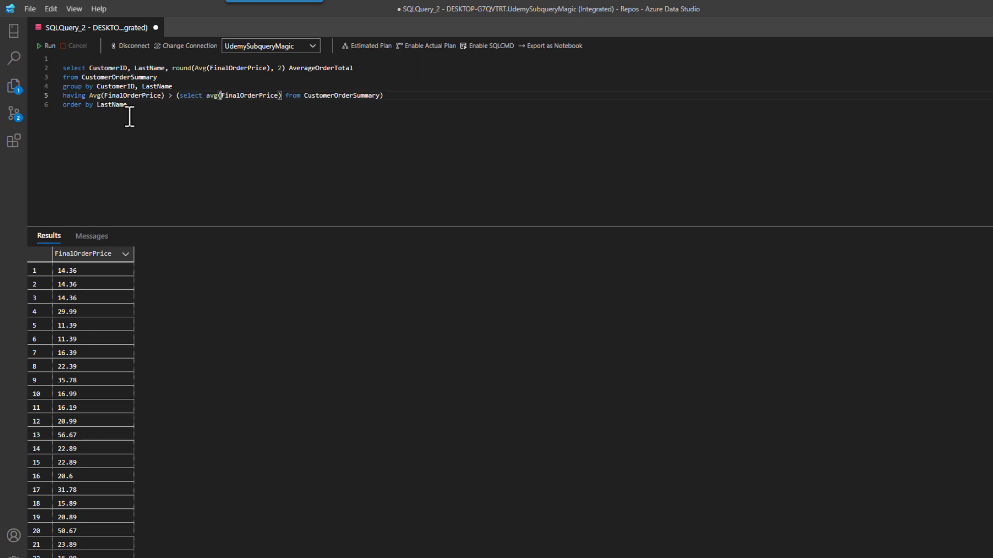
pyautogui.click(47, 44)
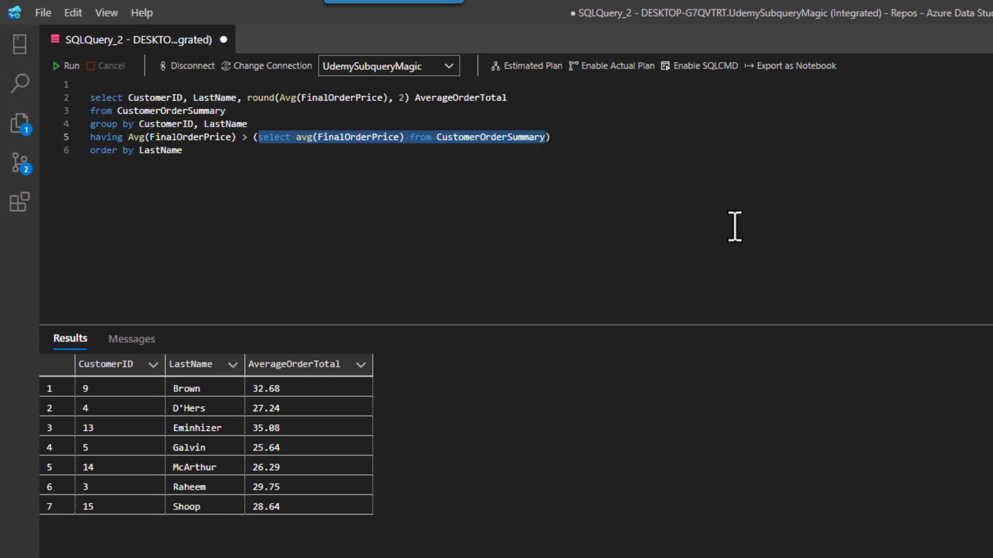
pyautogui.write('27.)')
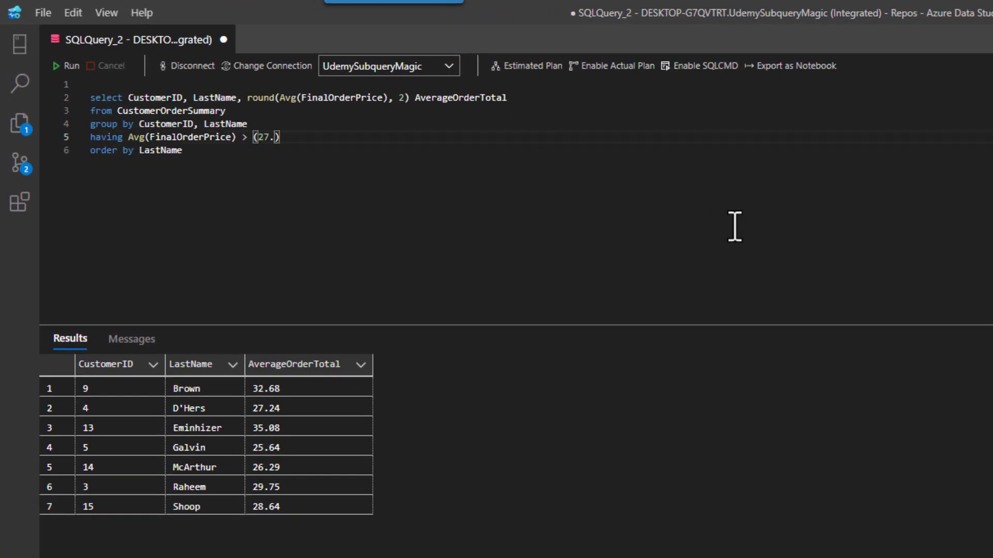
pyautogui.write('28')
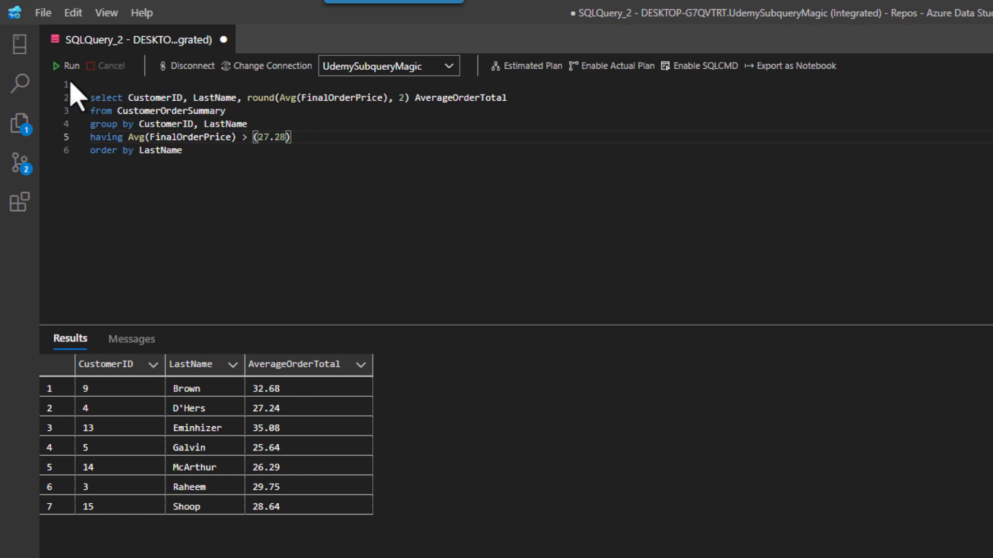